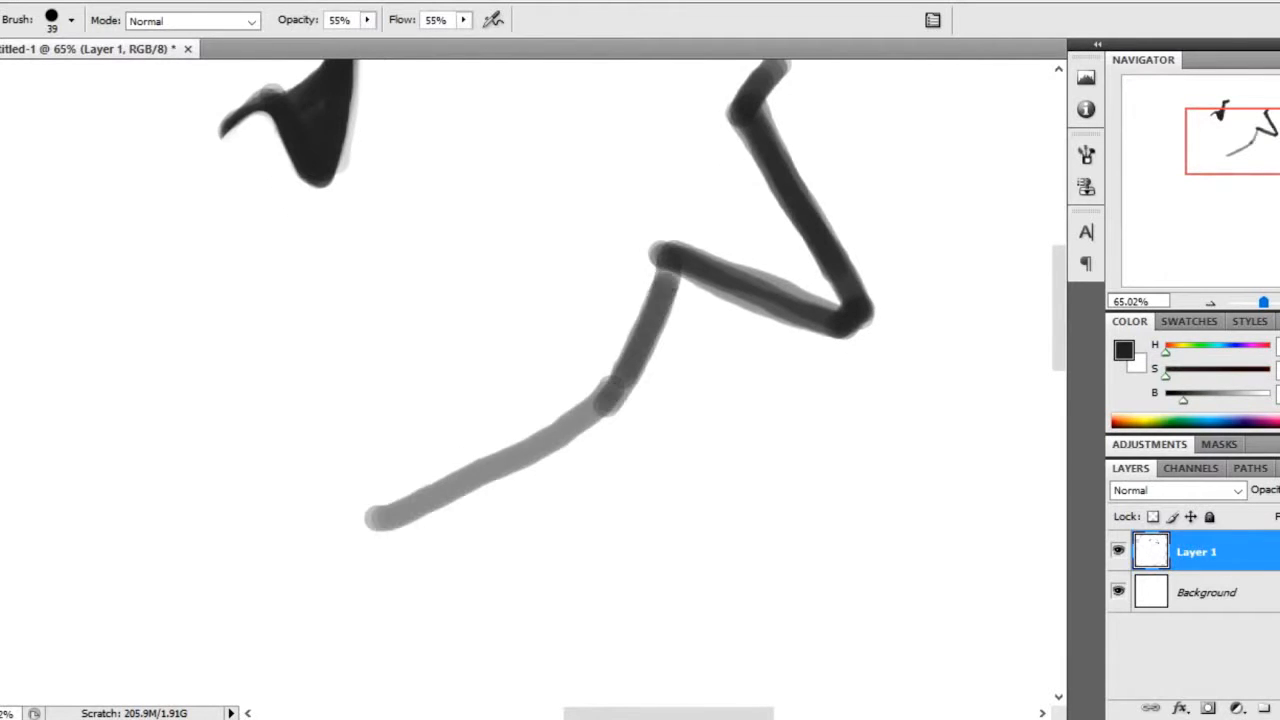
Step: Ink a black outline stroke of the monster's head with the Brush tool
left_click_drag(270, 180, 450, 490)
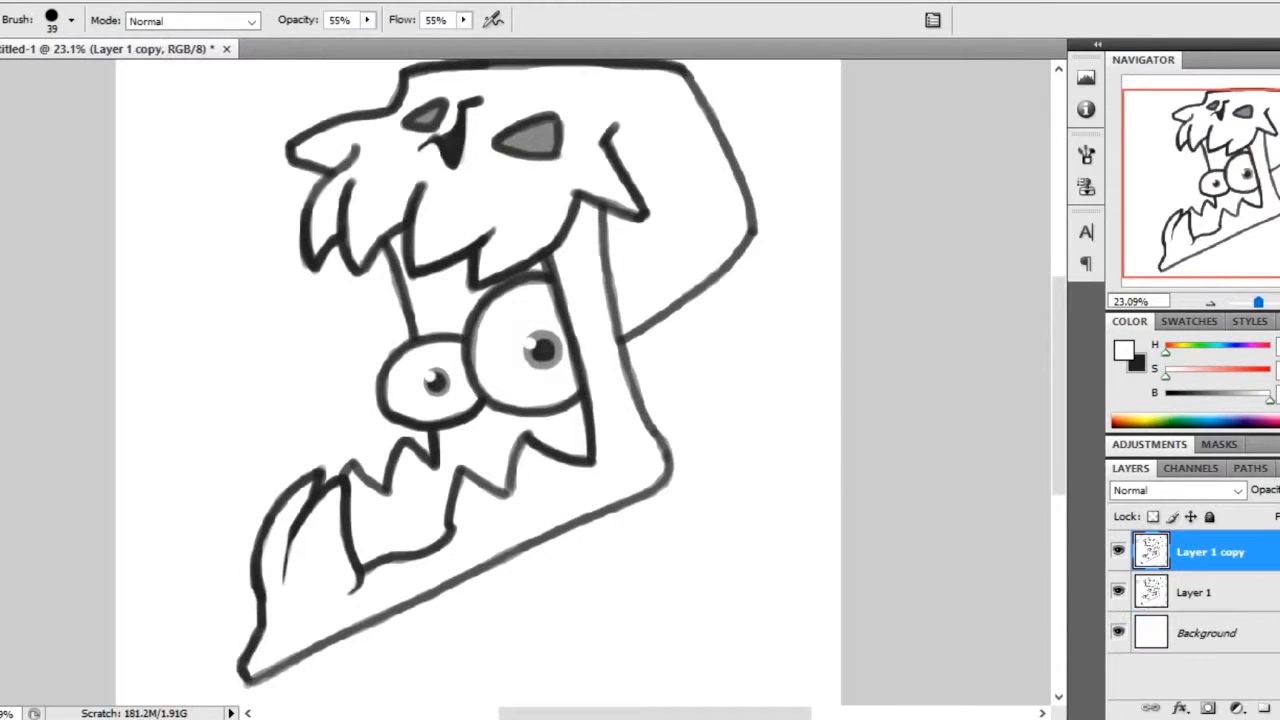
Step: Adjust the brush diameter and paint beige body and purple mouth fills under the lines
left_click(70, 20)
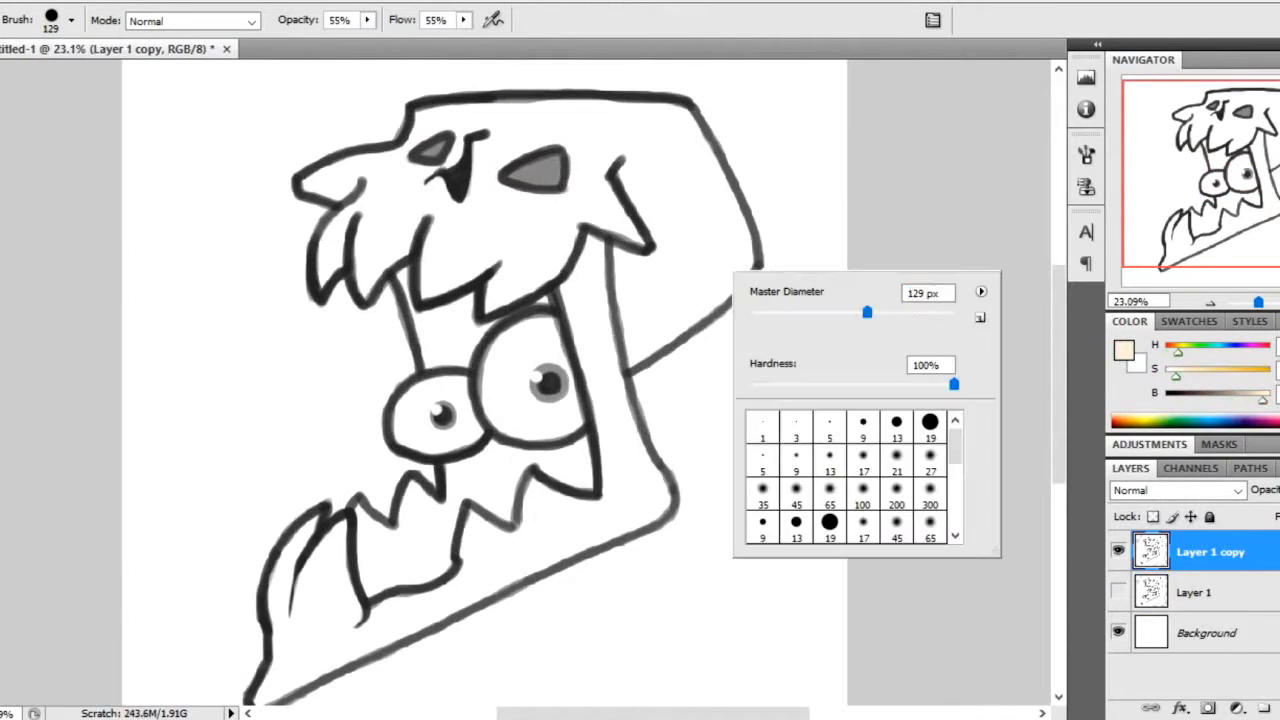
left_click_drag(866, 312, 948, 372)
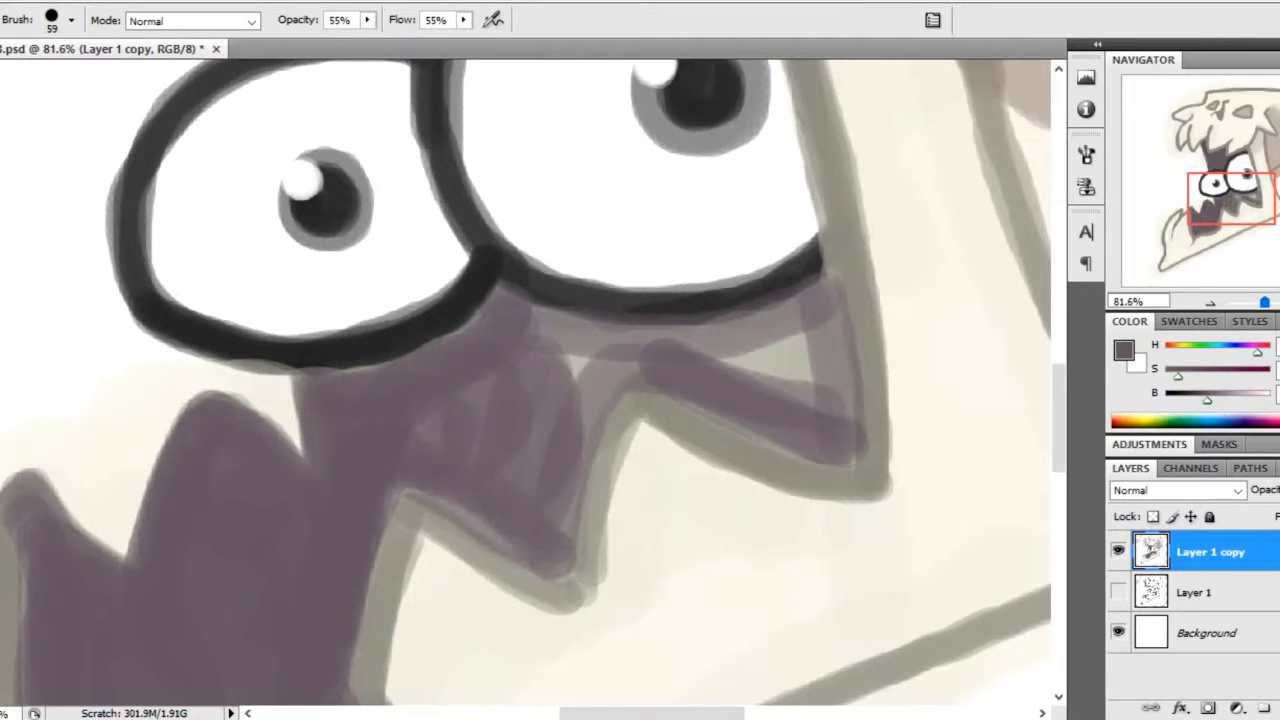
left_click(52, 20)
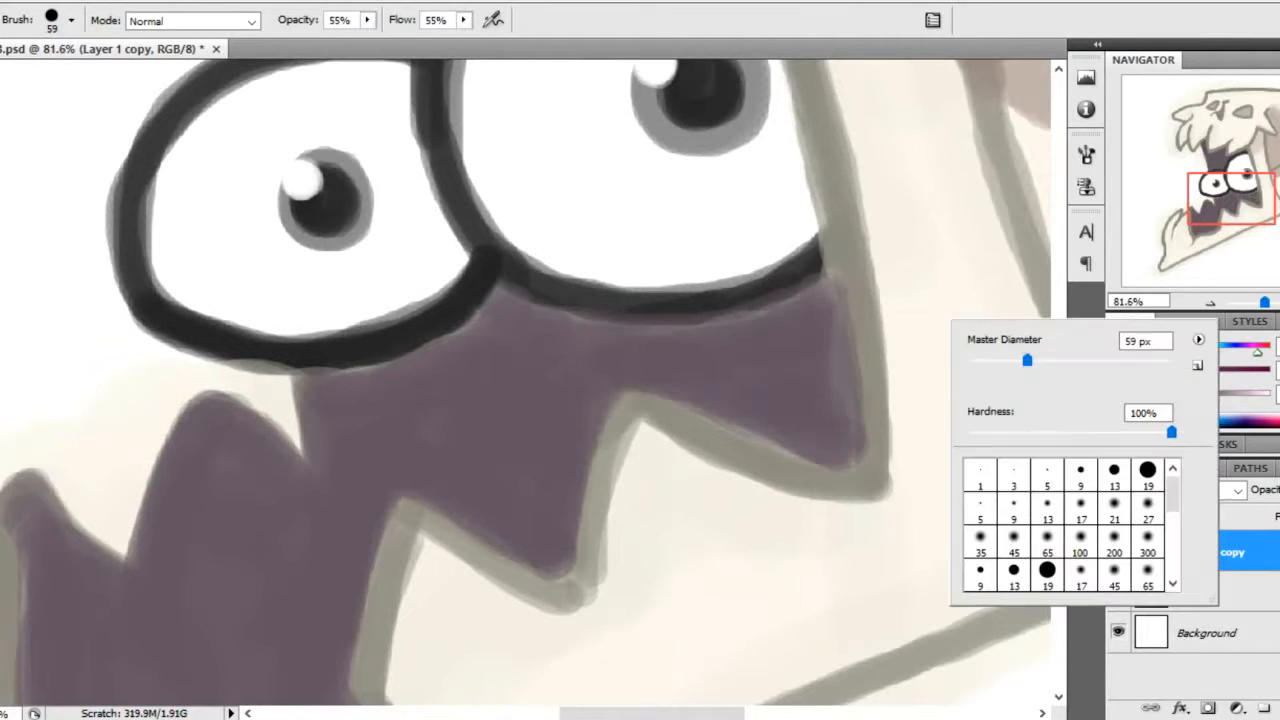